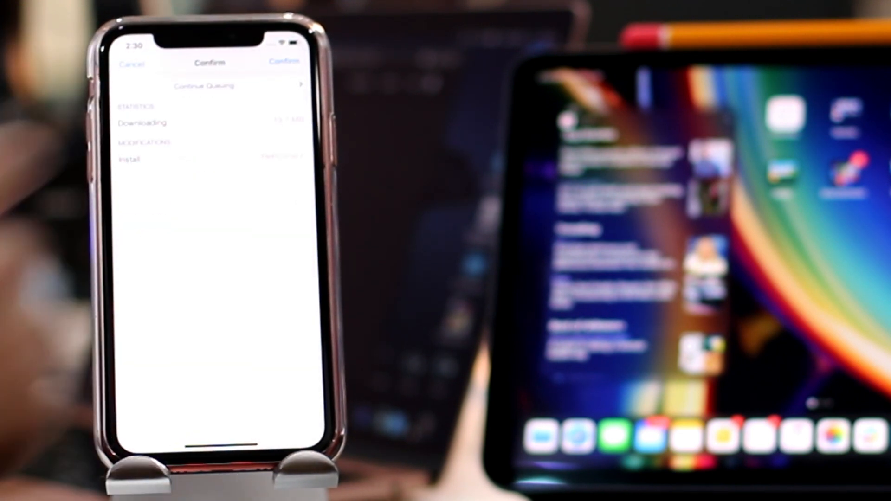
- Confirm Cydia's queued changes to download and install unc0ver v5.0.1
click(285, 62)
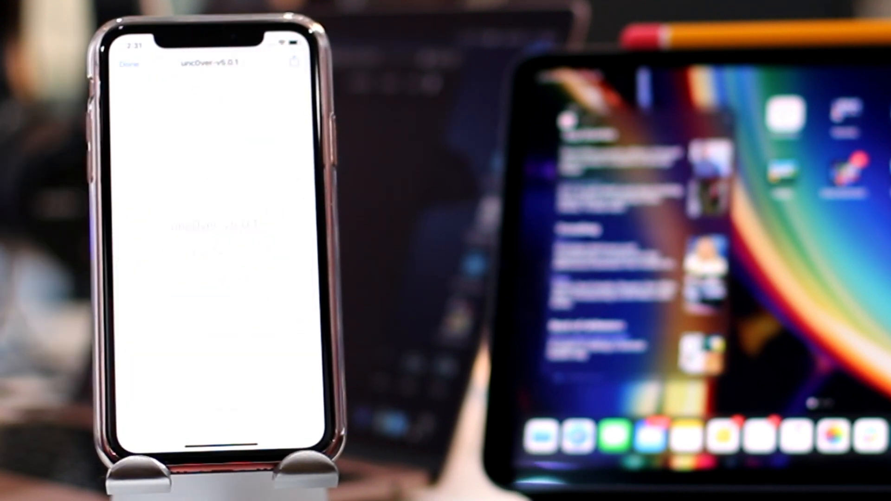
click(294, 61)
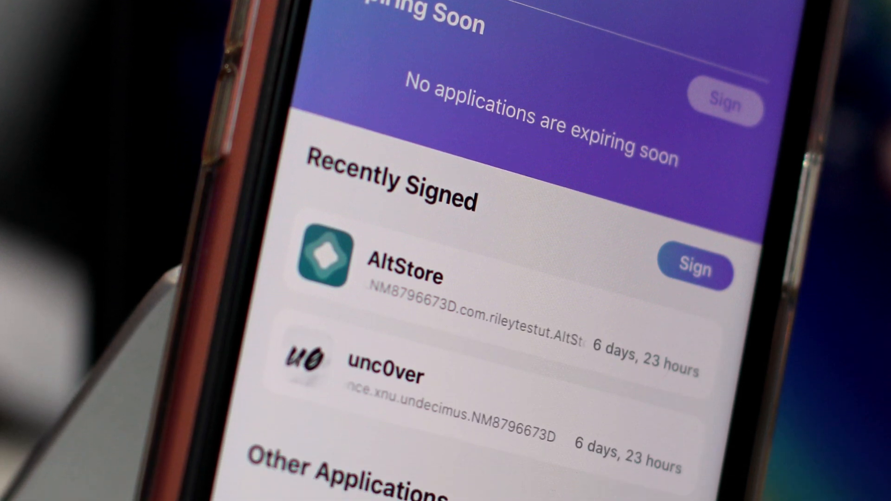
- Scroll ReProvision's list to see unc0ver under Recently Signed beside AltStore, 6 days 23 hours remaining
scroll(up, 3)
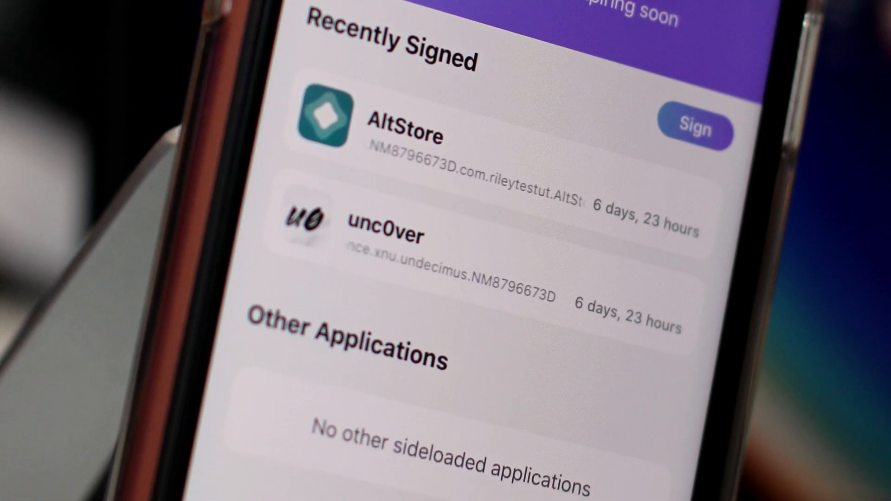